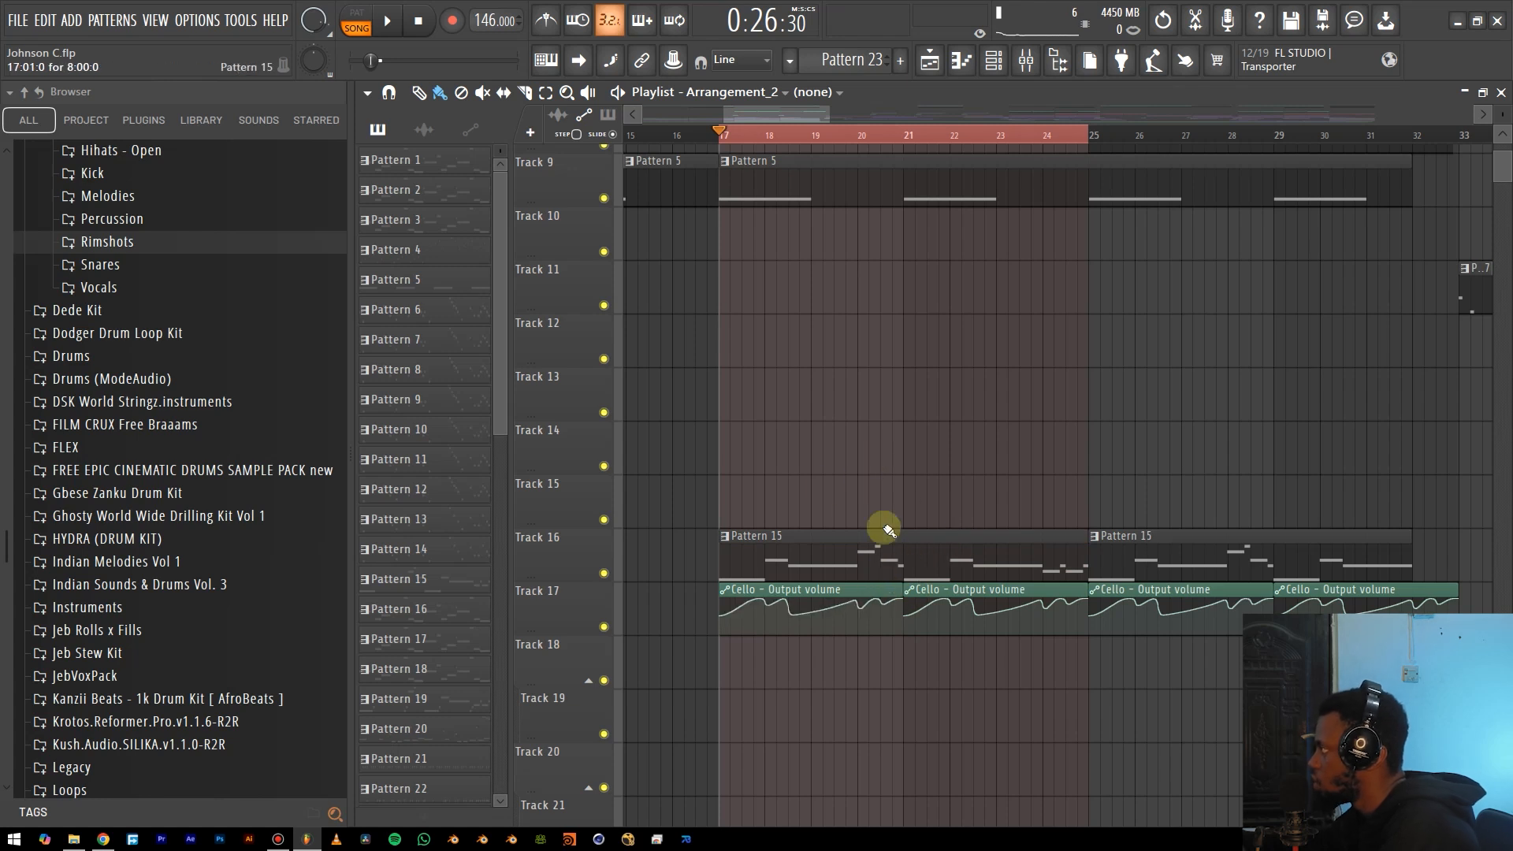
Consolidate Track 16's Pattern 15 from the selected bar range, opening the render dialog.
{"action": "left_click", "coordinate": [720, 134]}
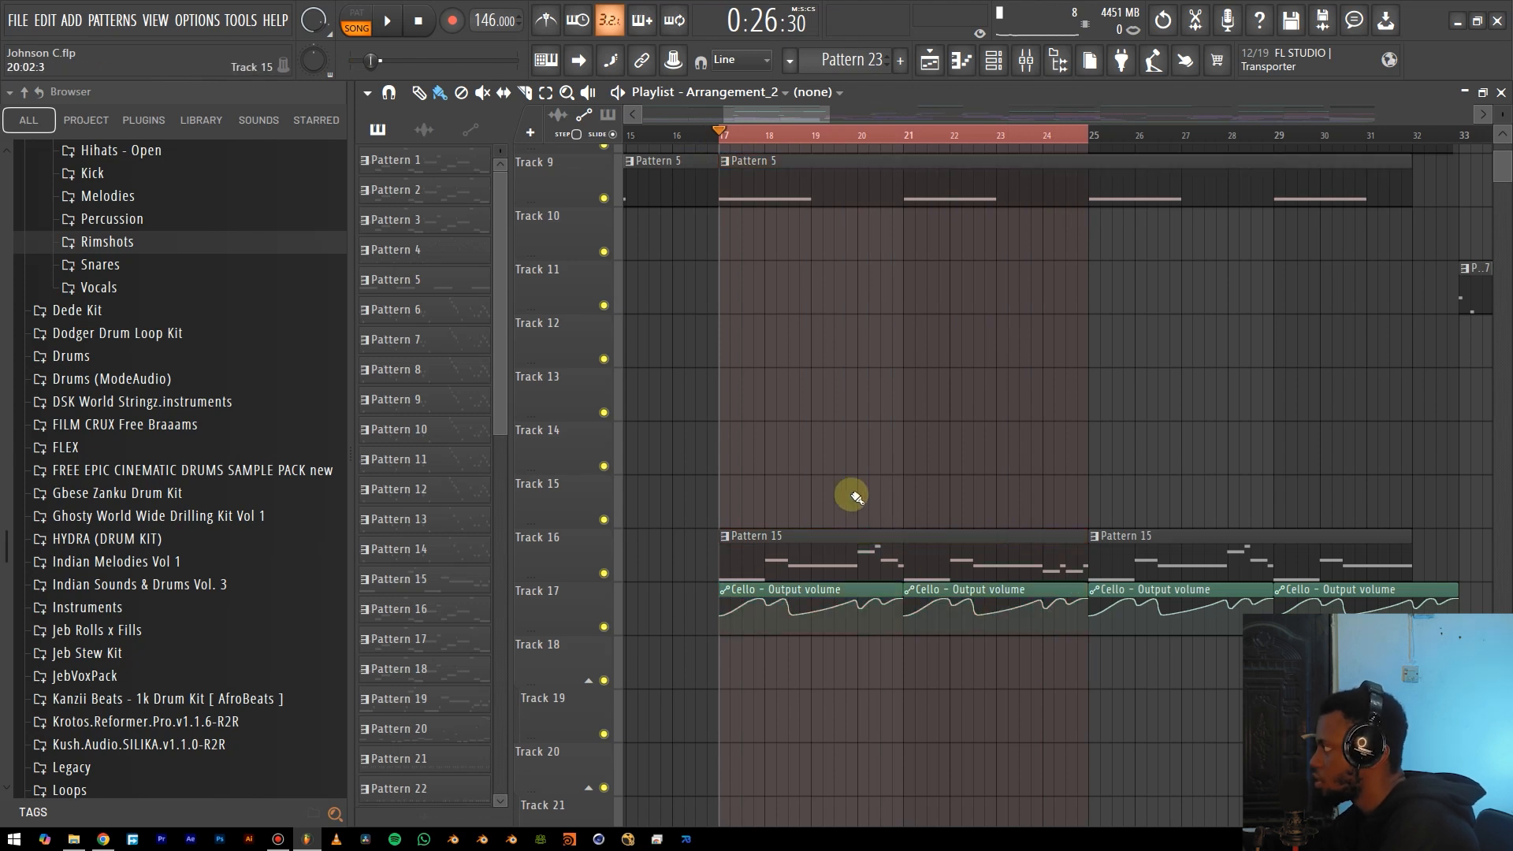
{"action": "left_click", "coordinate": [869, 536]}
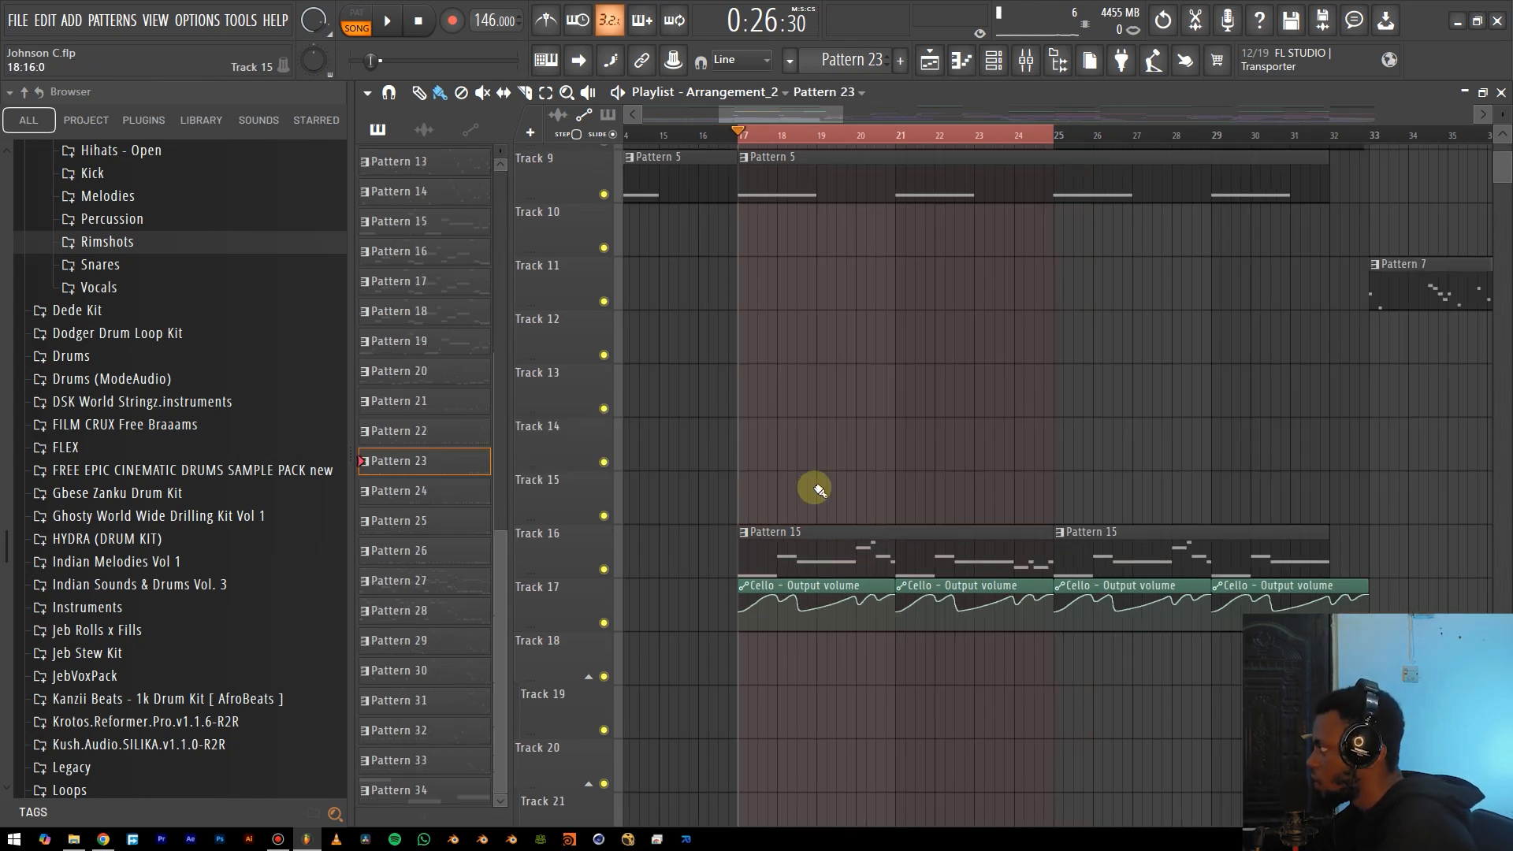
{"action": "mouse_move", "coordinate": [831, 472]}
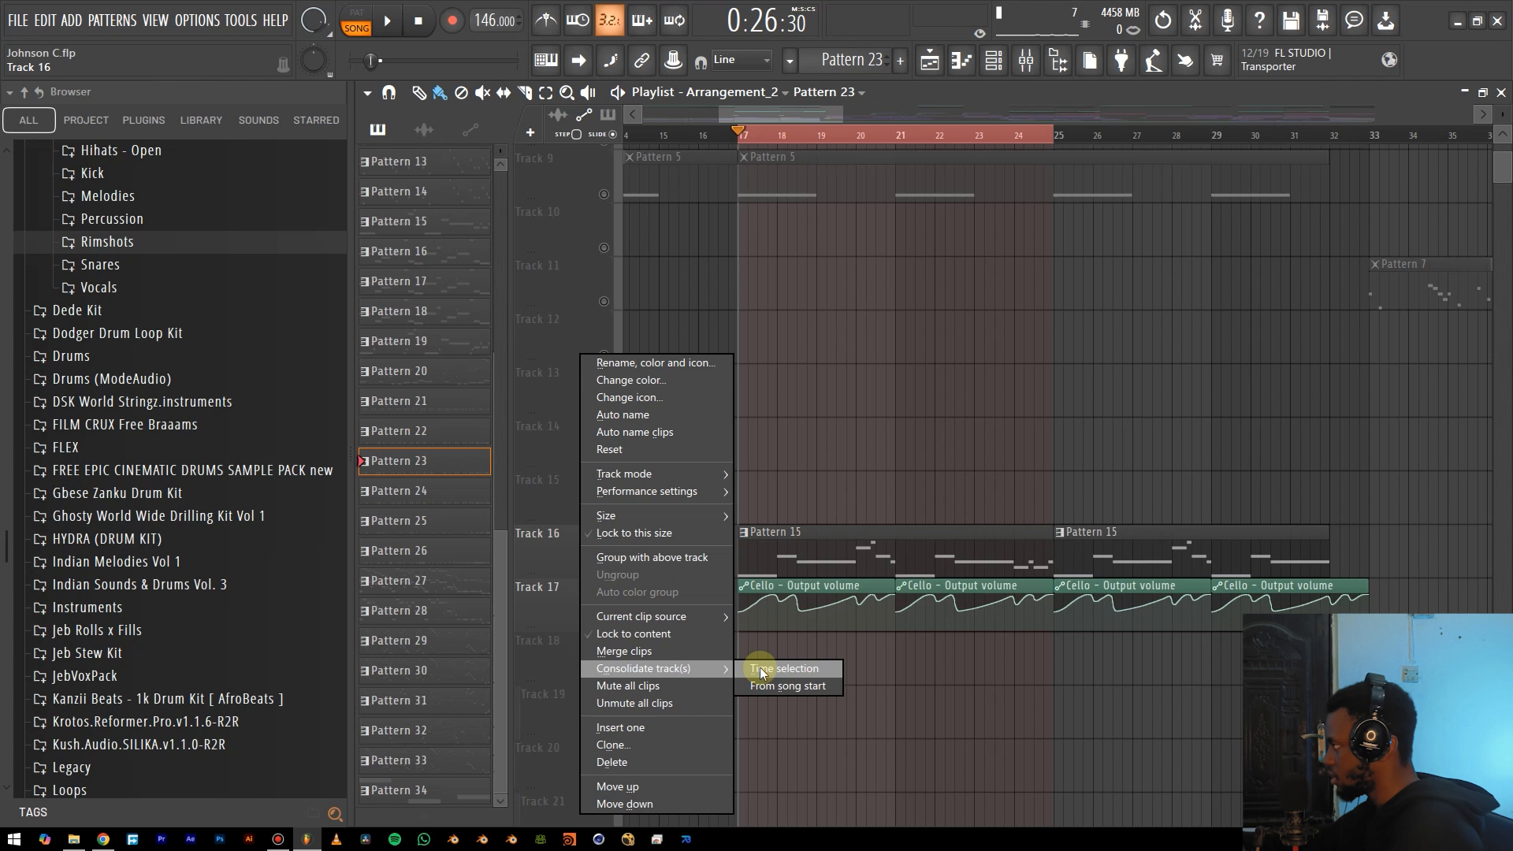
{"action": "left_click", "coordinate": [782, 668]}
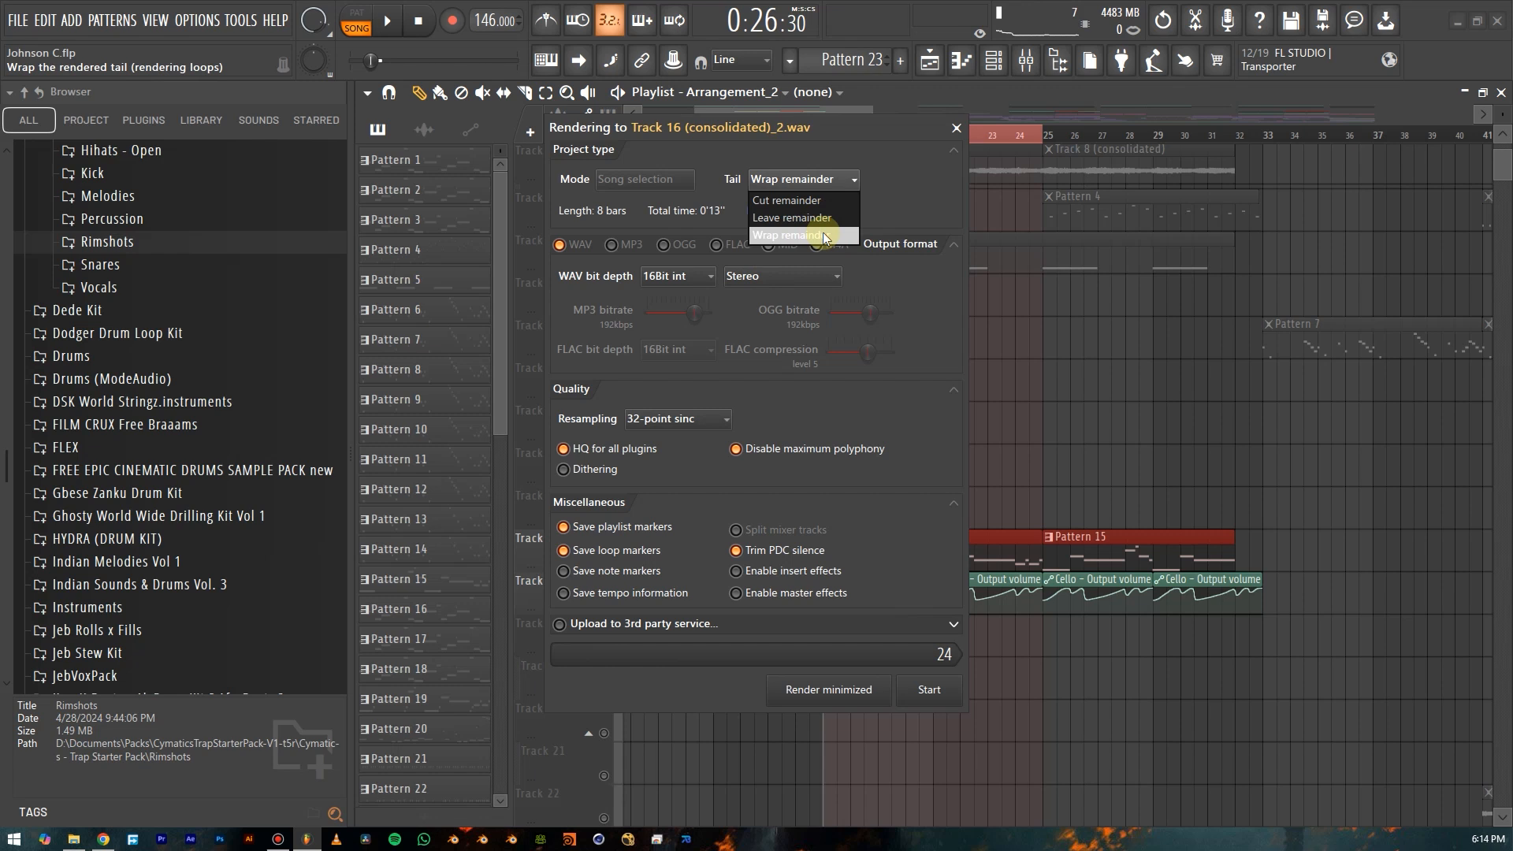
{"action": "mouse_move", "coordinate": [845, 241]}
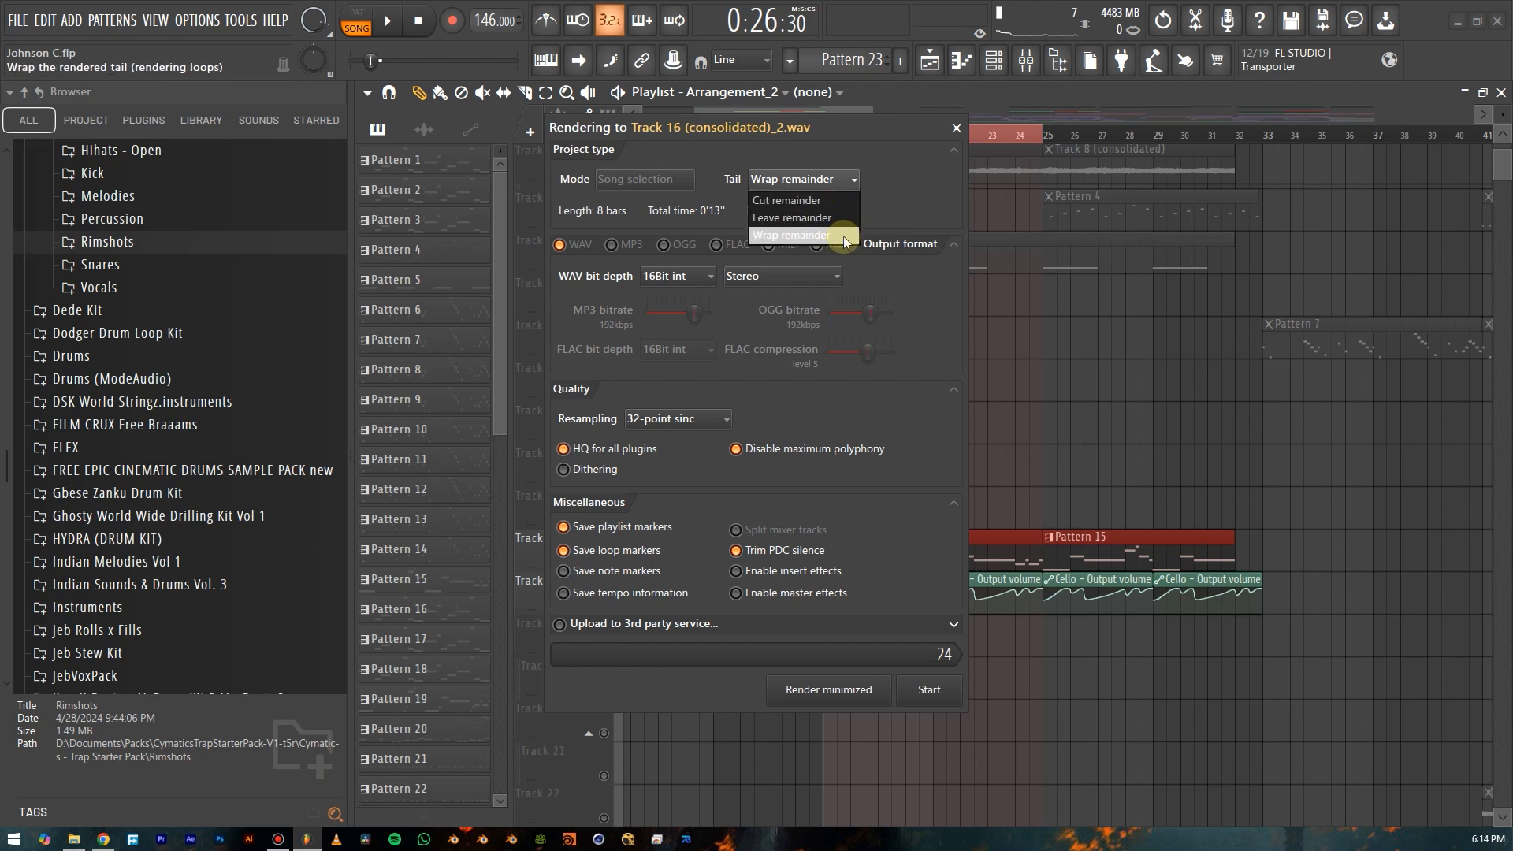